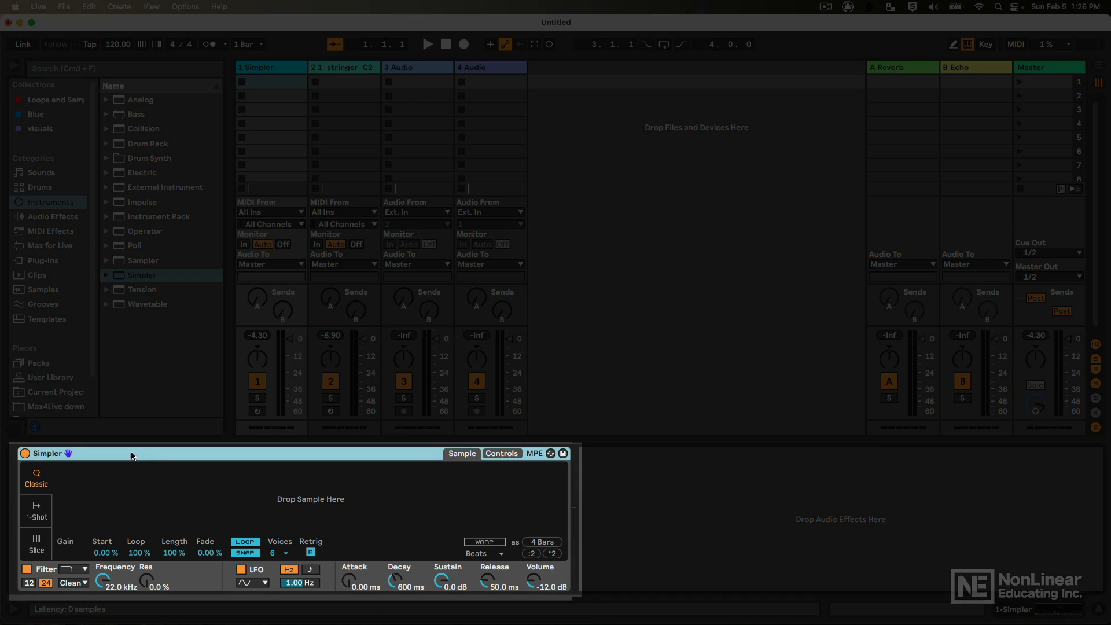
mouse_move(163, 379)
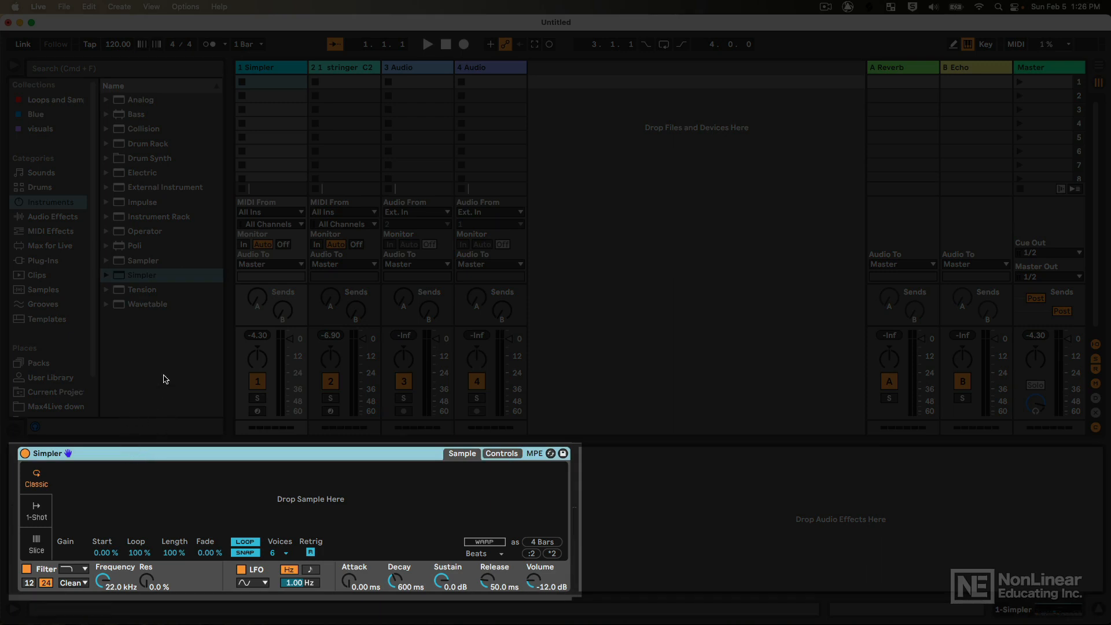
mouse_move(41, 275)
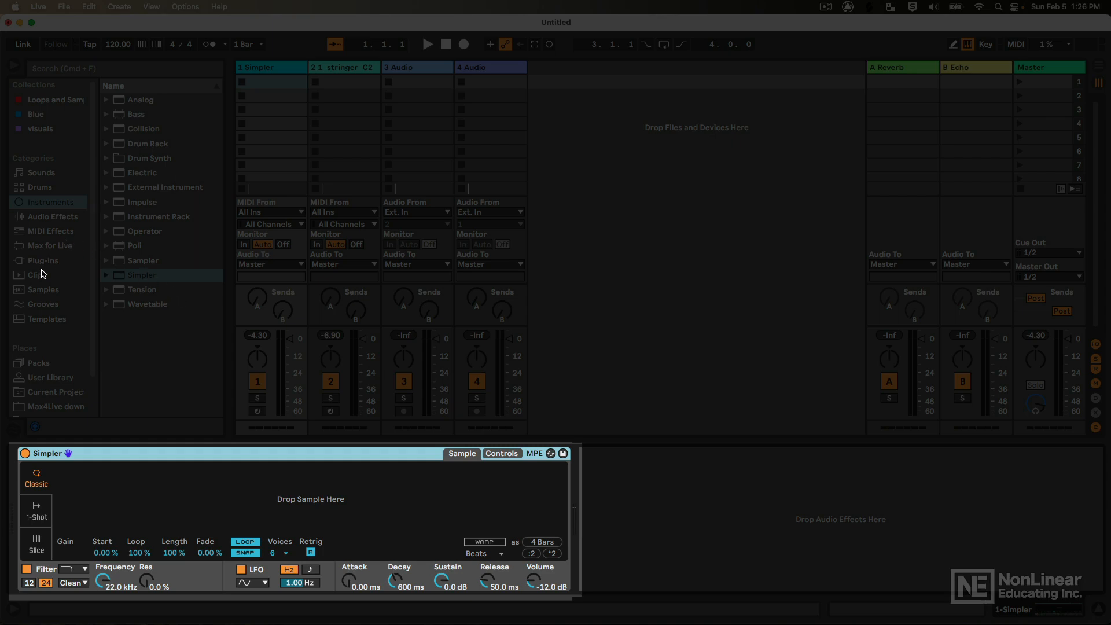
Search the Samples library for 'string', then select and preview 1_stringer_C2
click(42, 290)
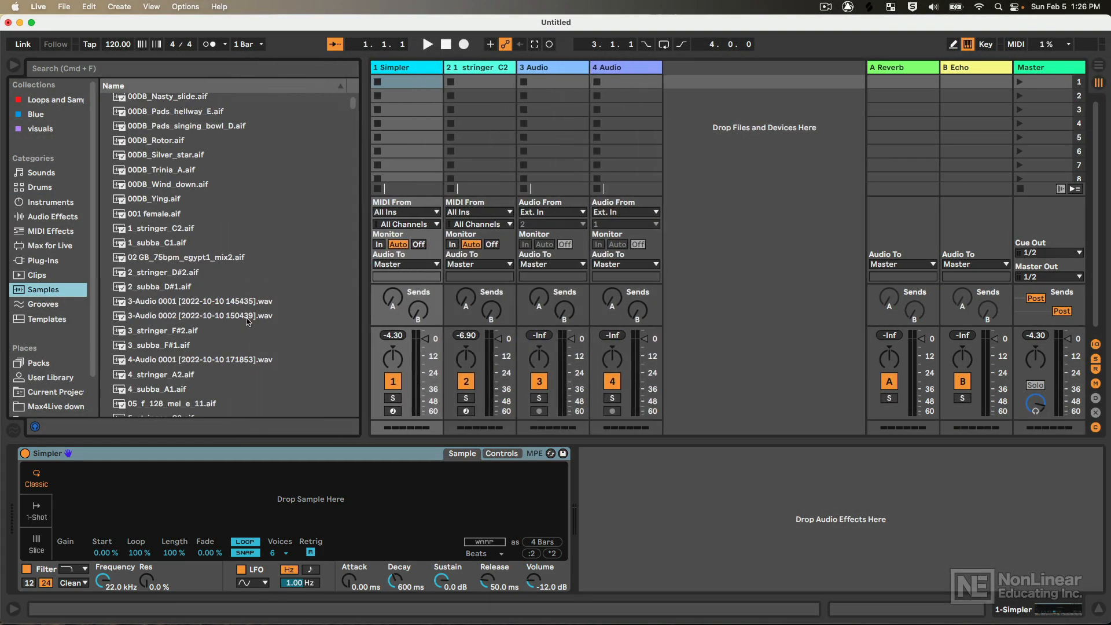
scroll(up, 3)
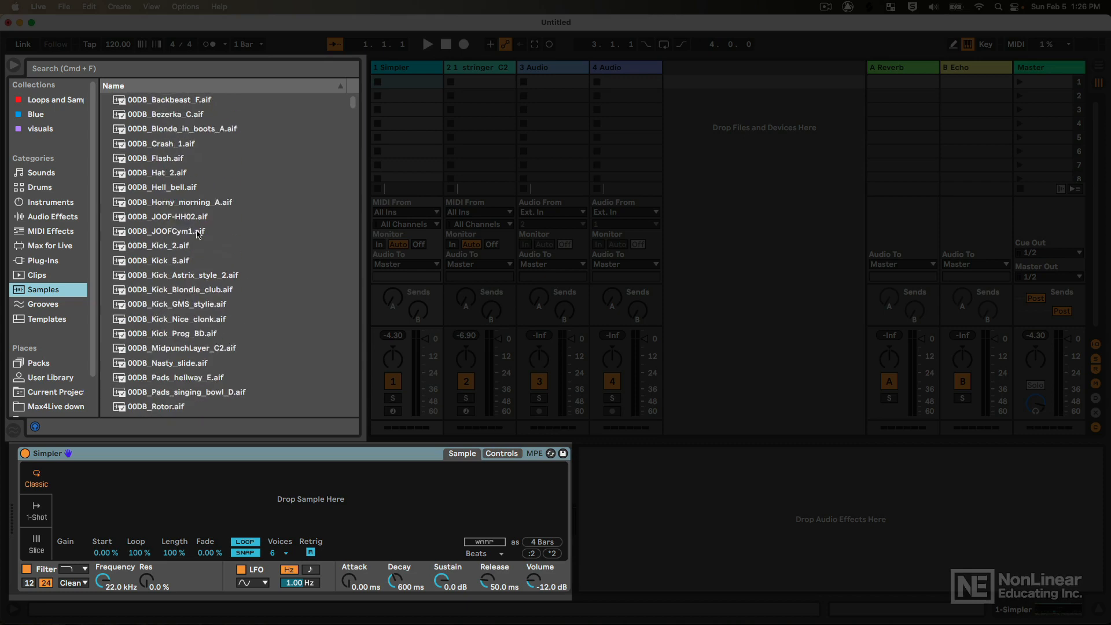
click(191, 68)
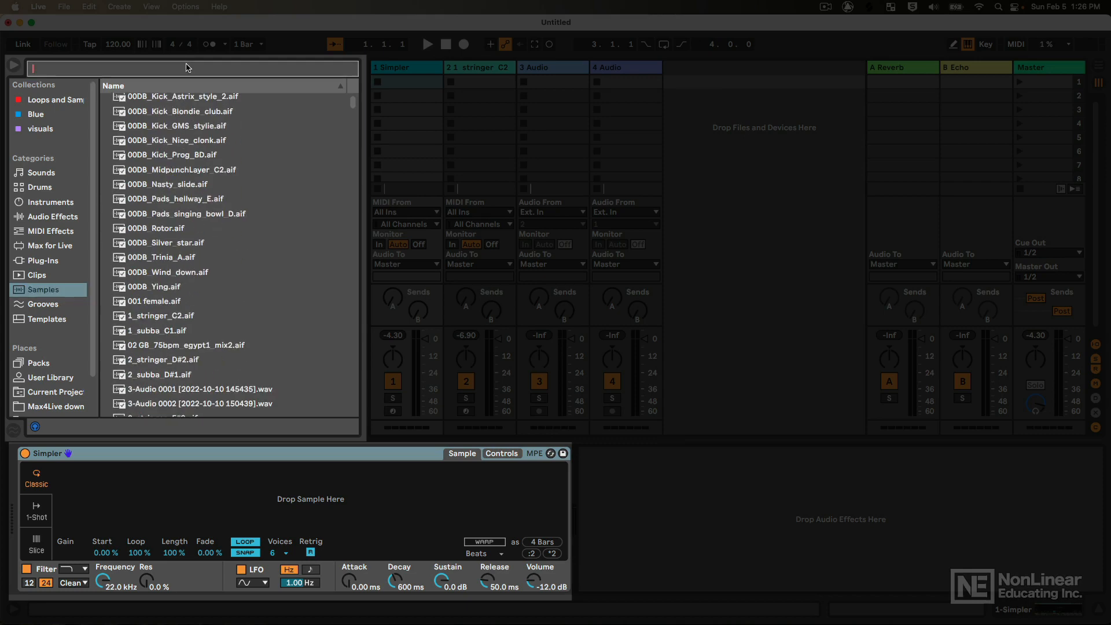
text(string)
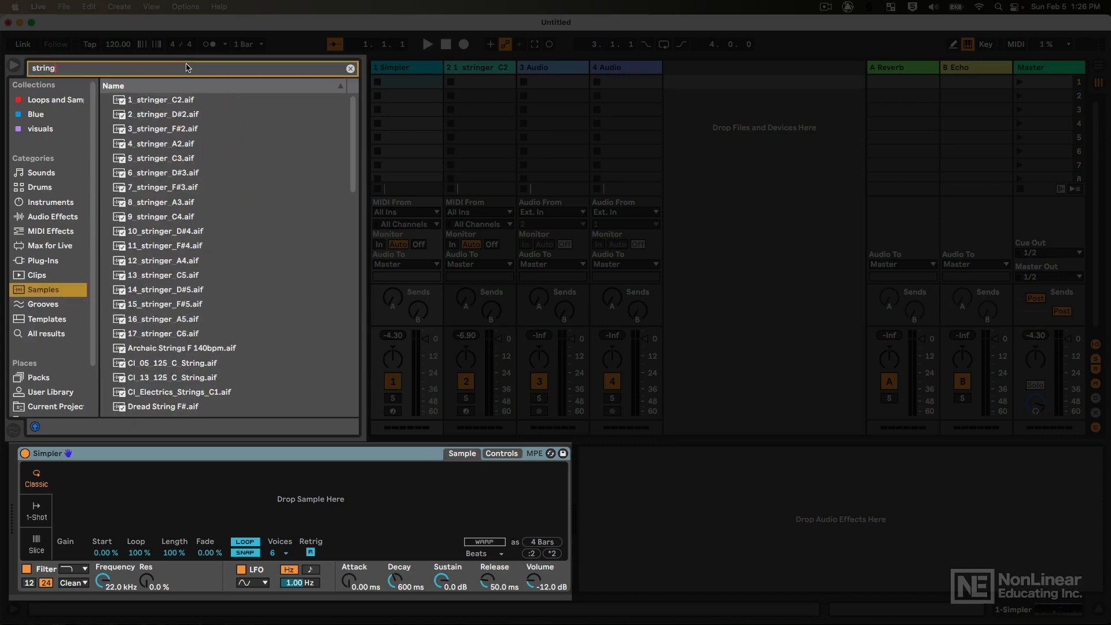
click(165, 216)
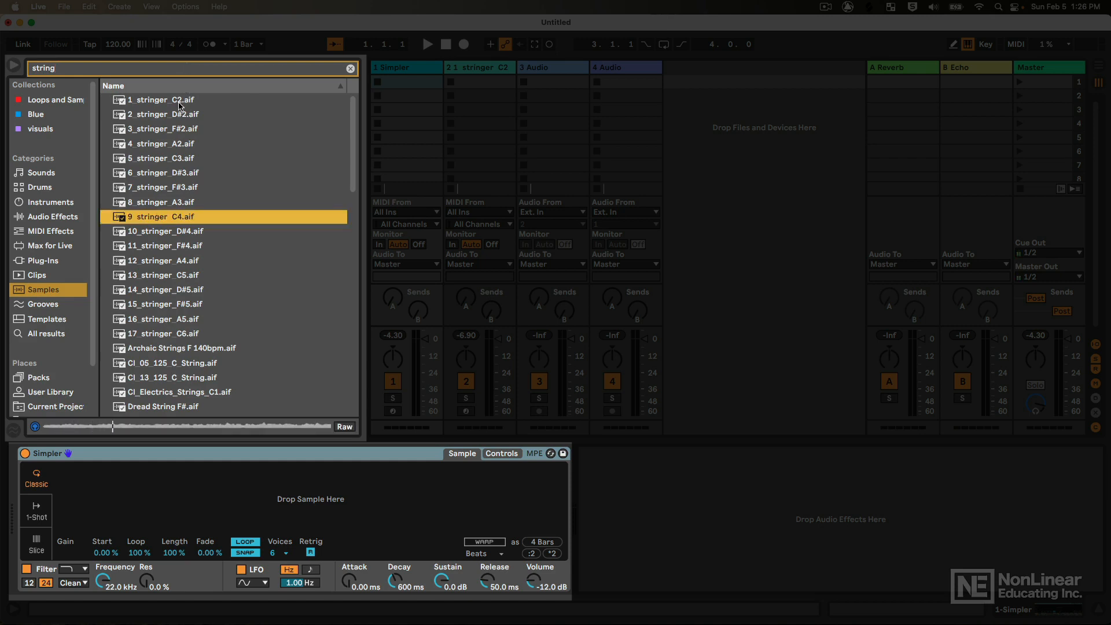
click(161, 99)
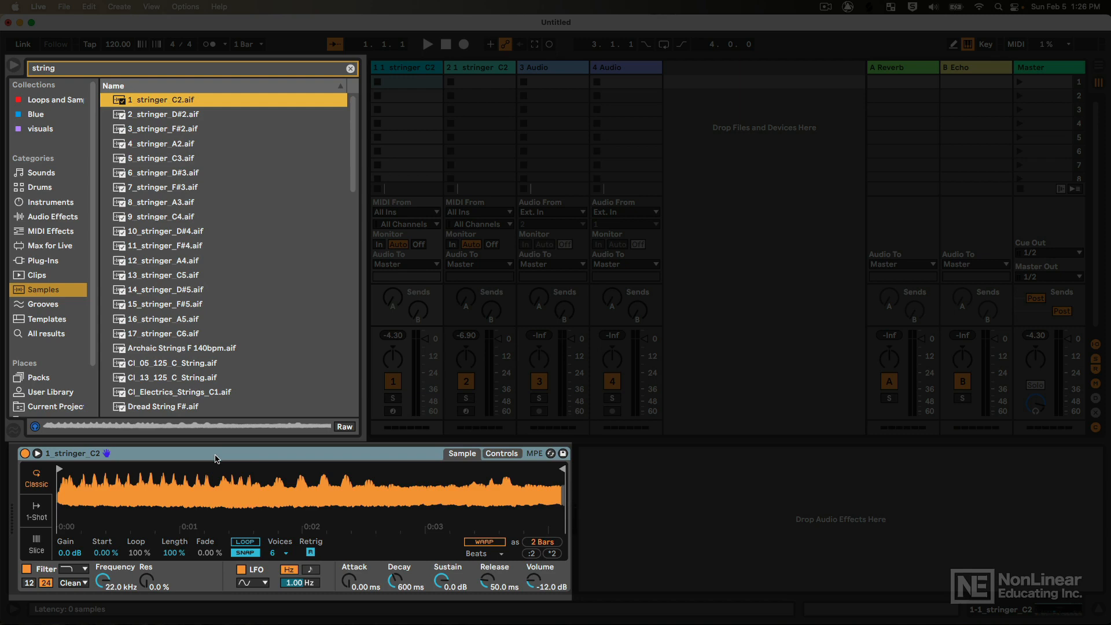
mouse_move(218, 459)
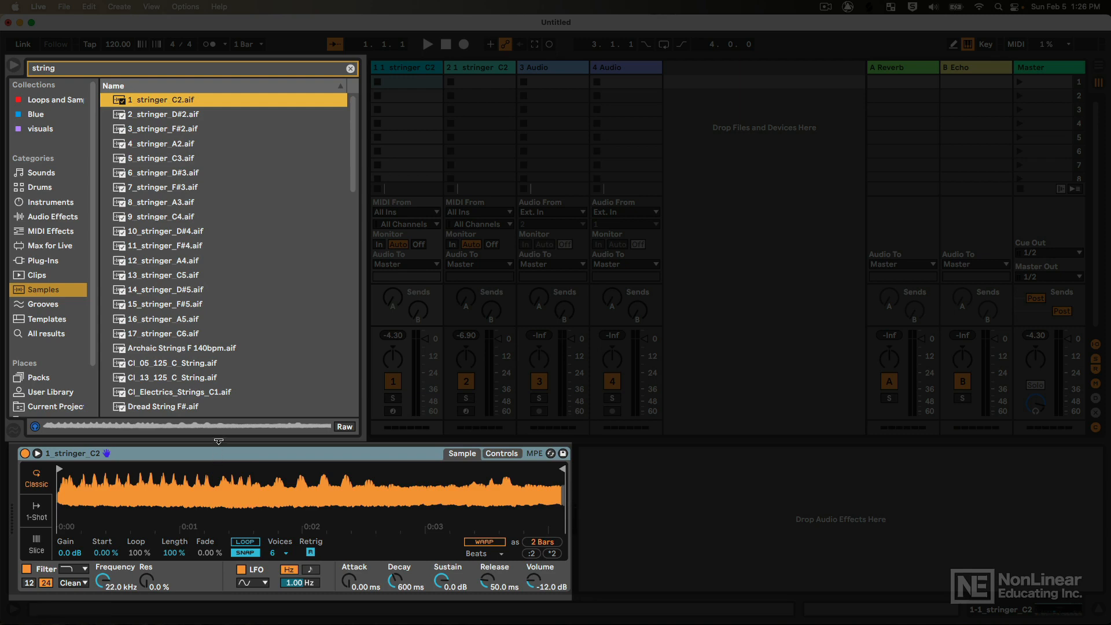
mouse_move(209, 448)
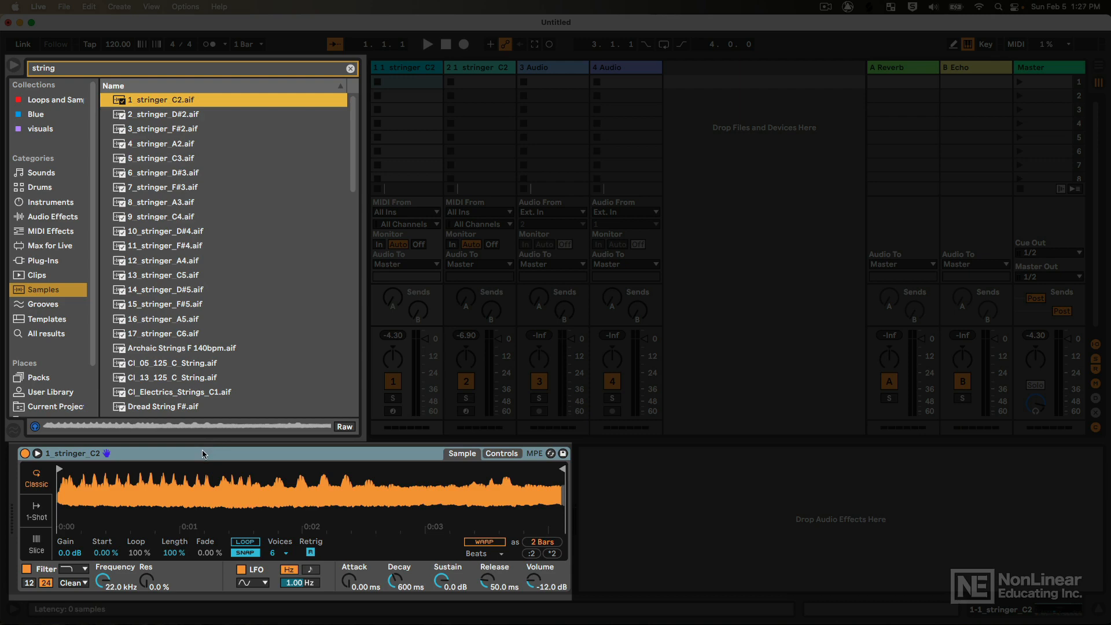
mouse_move(202, 454)
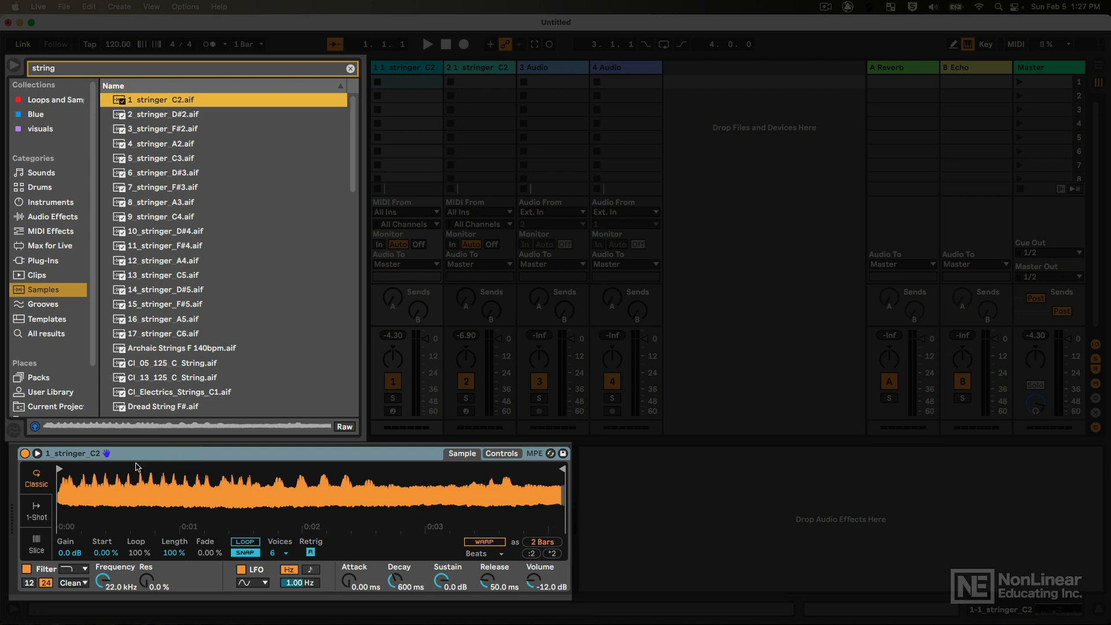
mouse_move(158, 498)
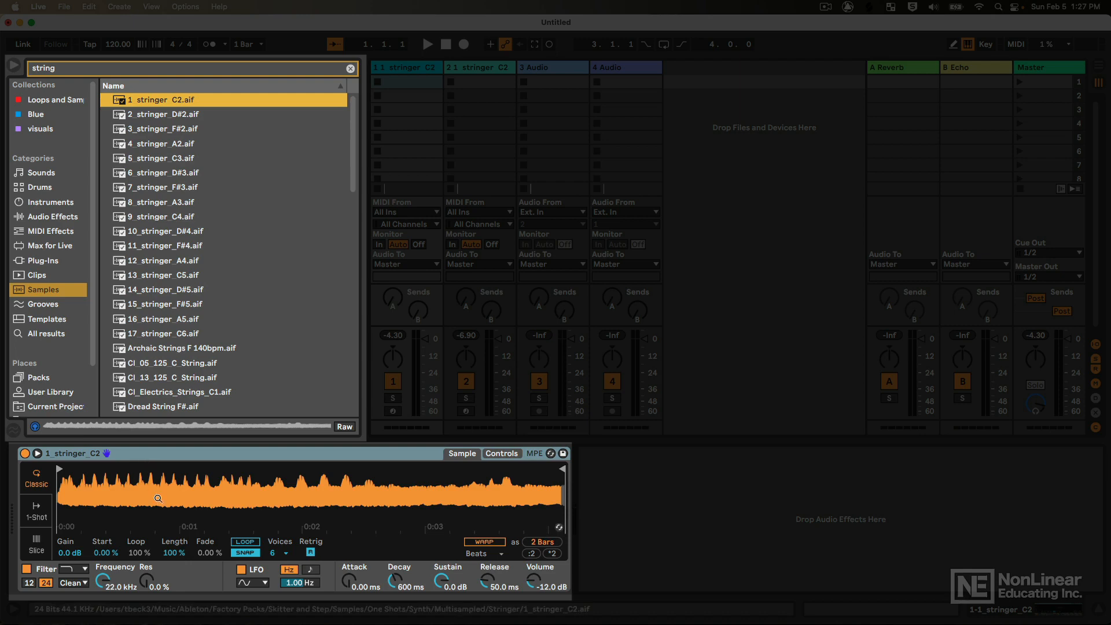
mouse_move(168, 120)
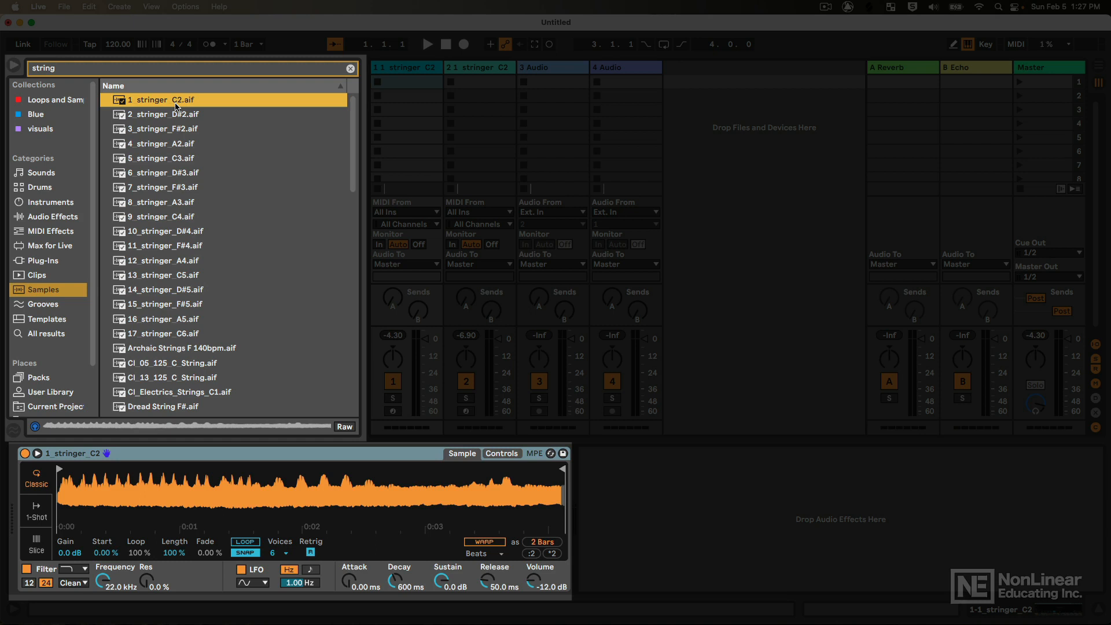
mouse_move(195, 116)
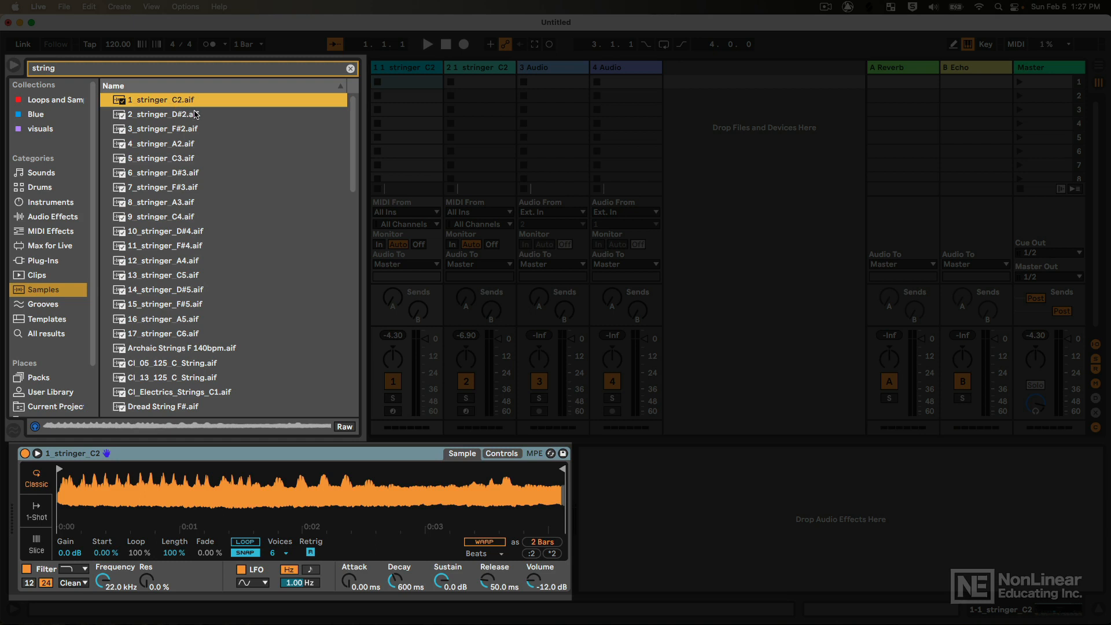
mouse_move(139, 114)
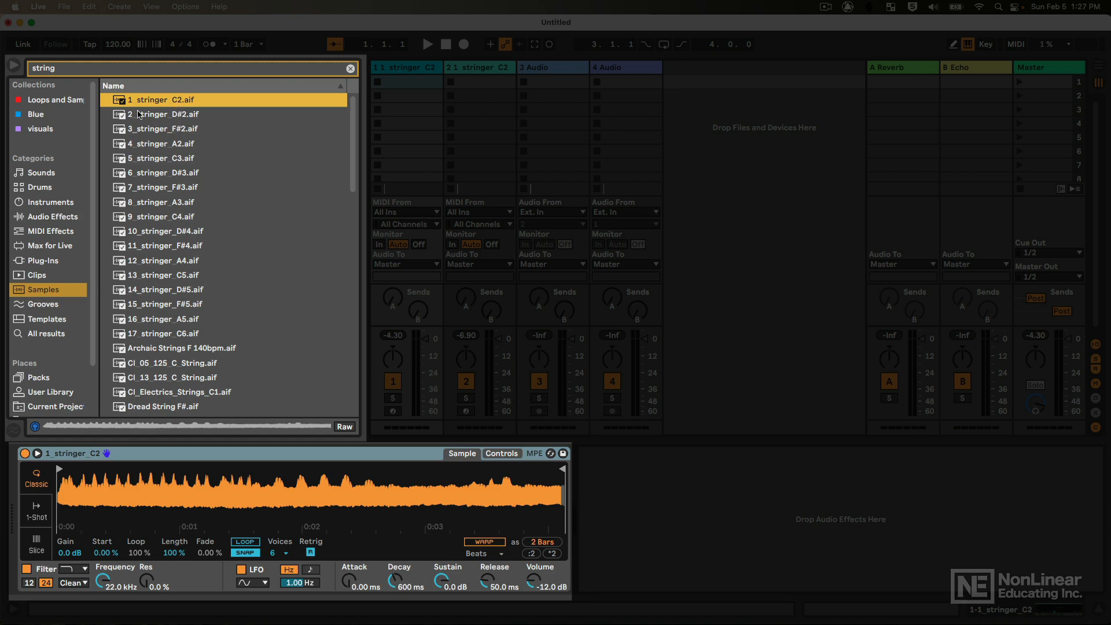
mouse_move(179, 105)
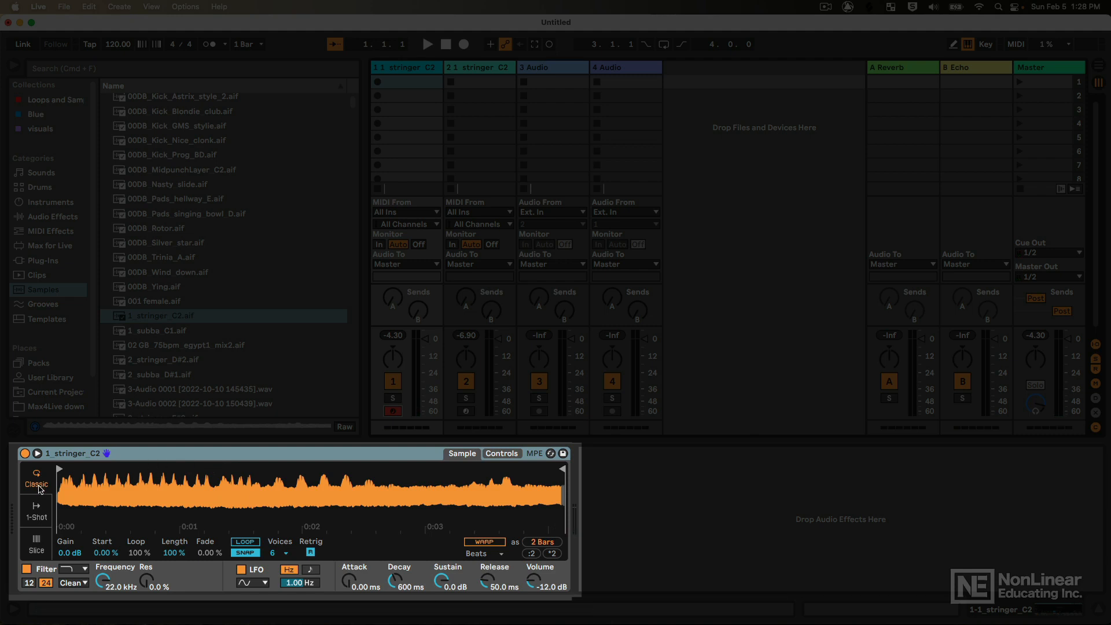
click(35, 480)
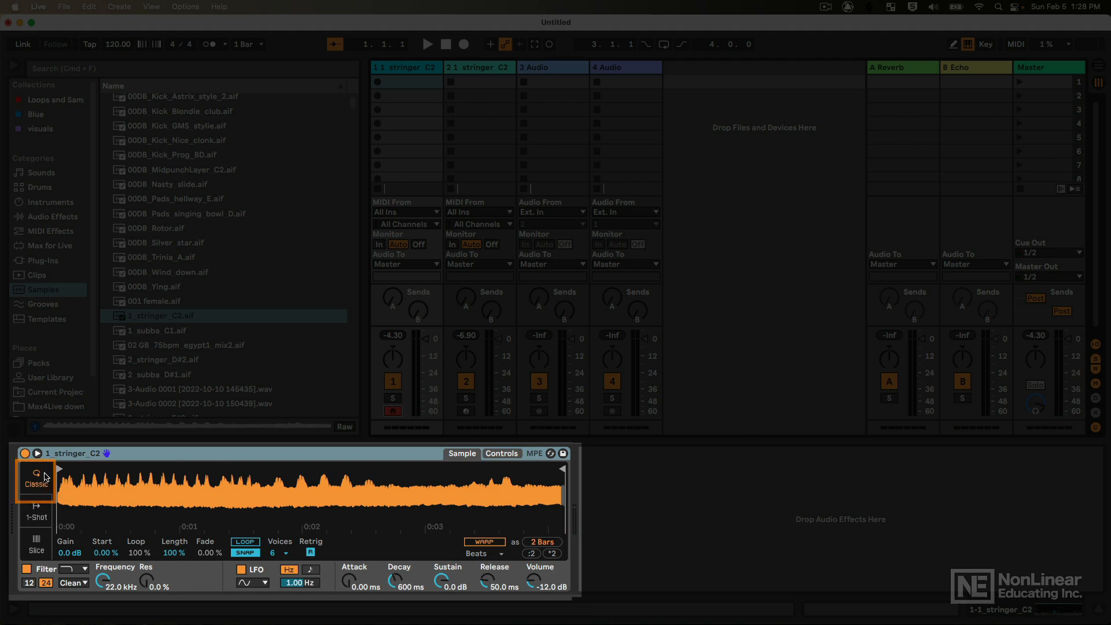
mouse_move(305, 511)
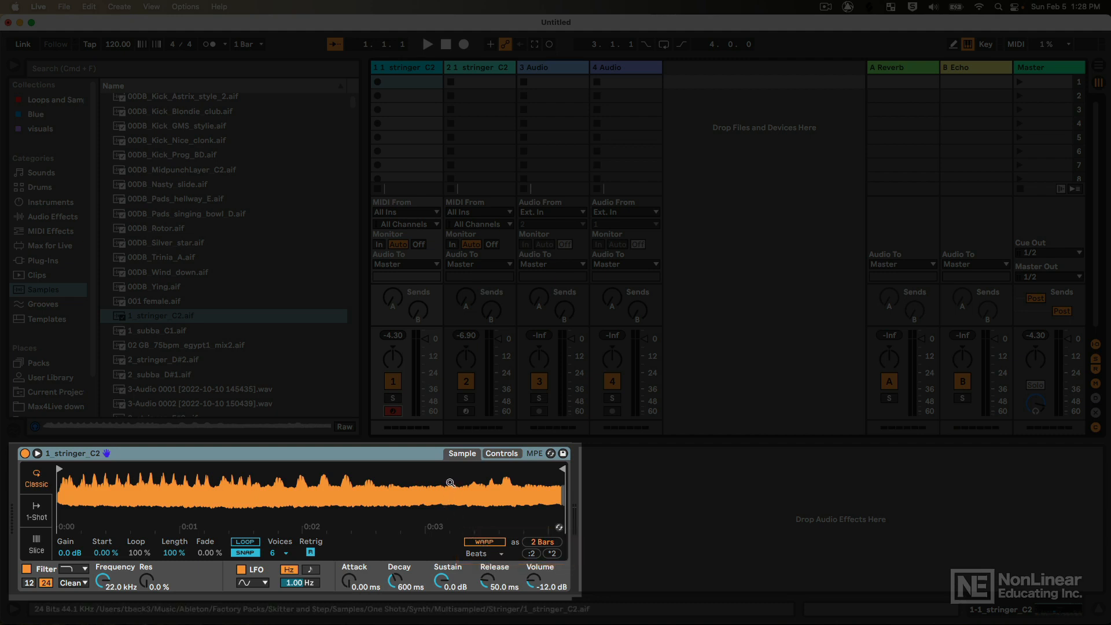
click(484, 541)
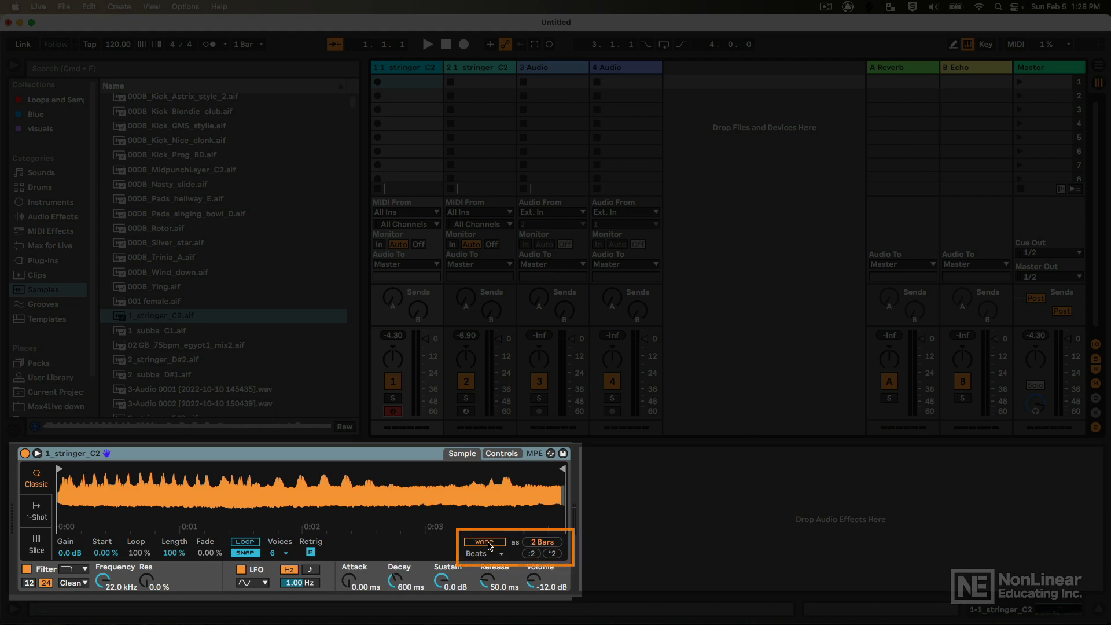
Turn on Warp for 1_stringer_C2 in Simpler
click(483, 542)
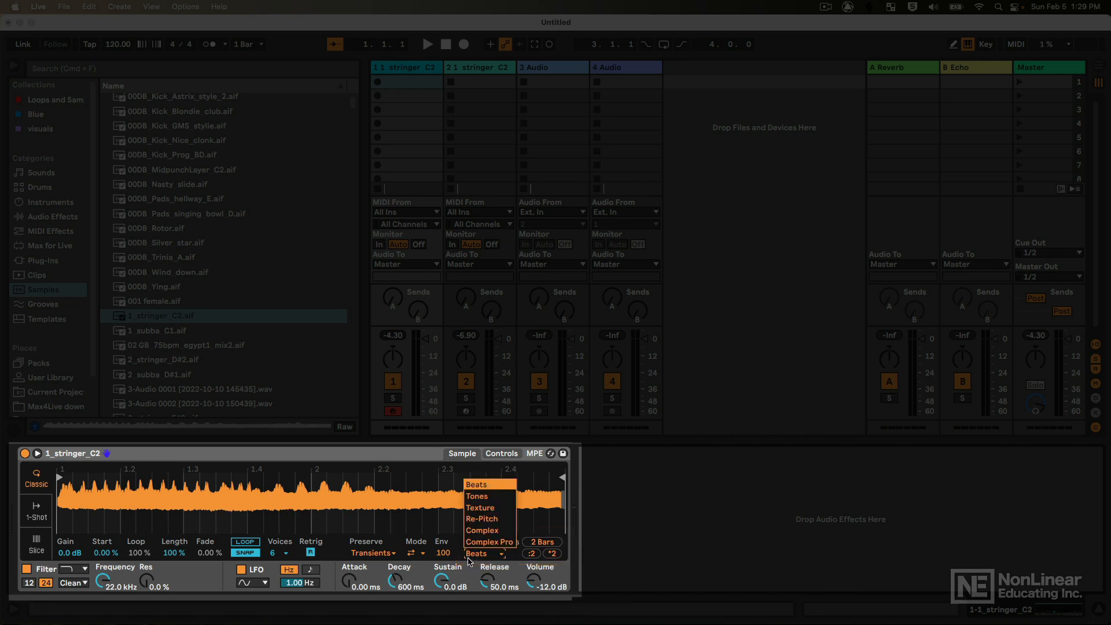
mouse_move(481, 530)
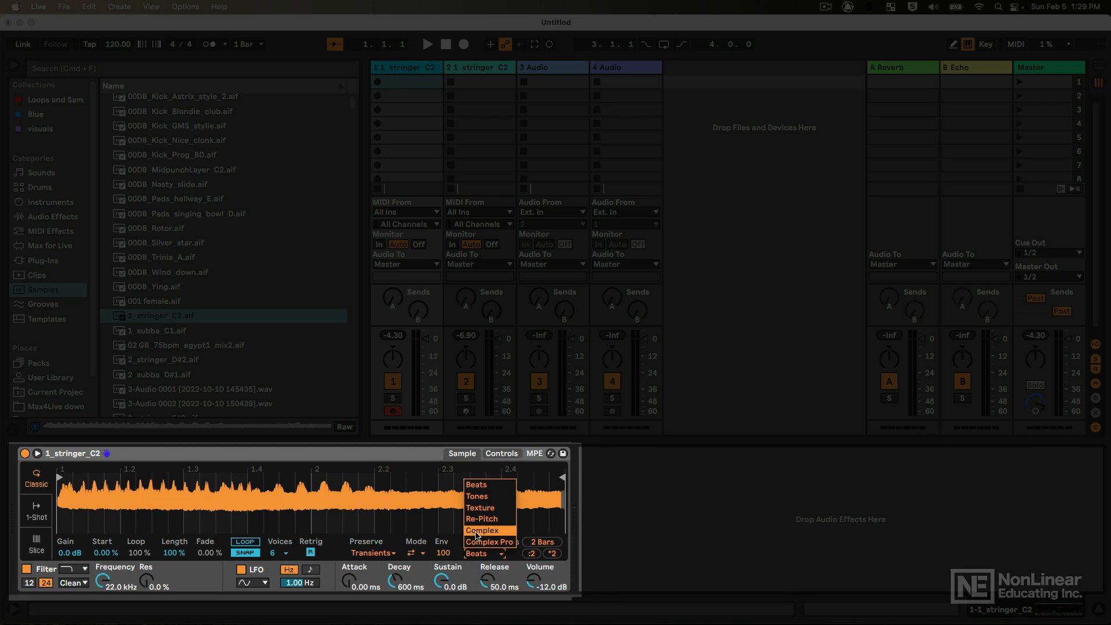
Switch Simpler's warp mode from Beats to Complex
click(481, 530)
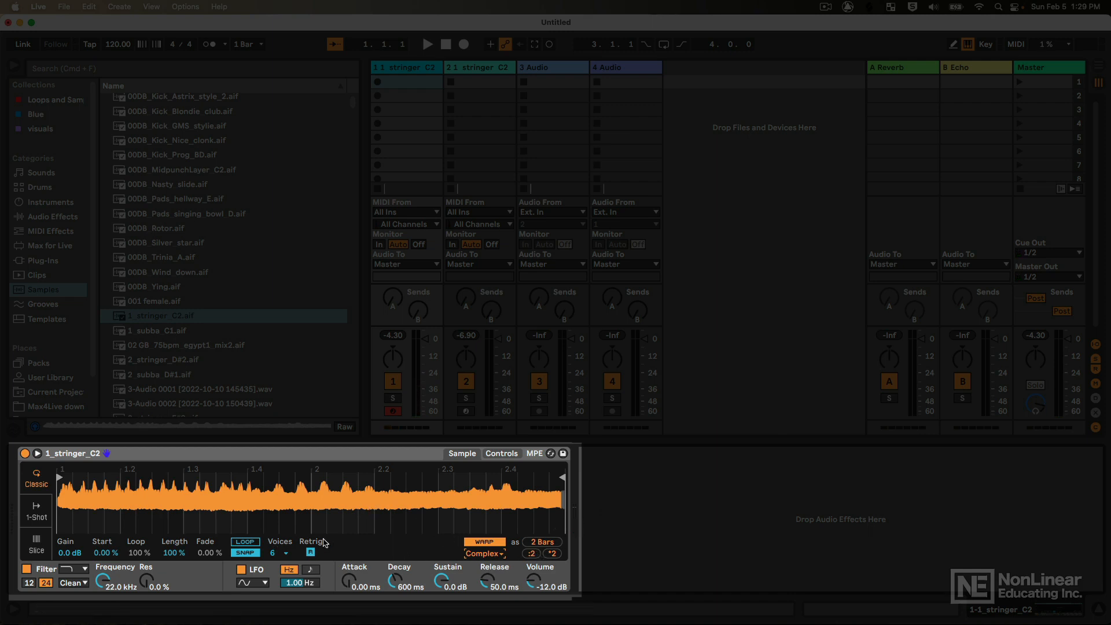
mouse_move(41, 487)
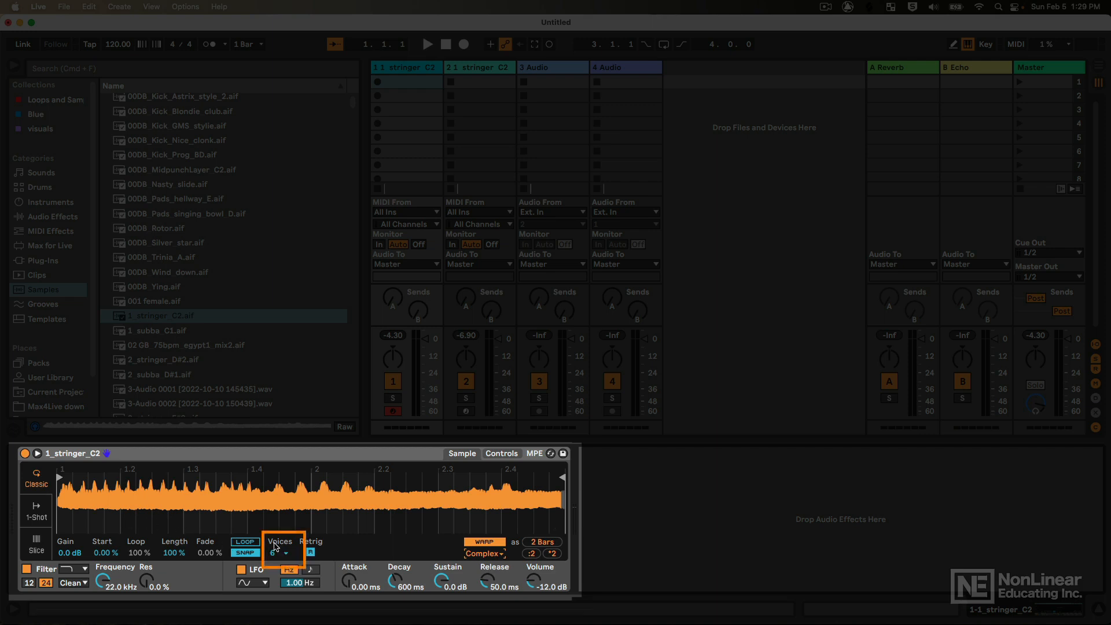
click(275, 553)
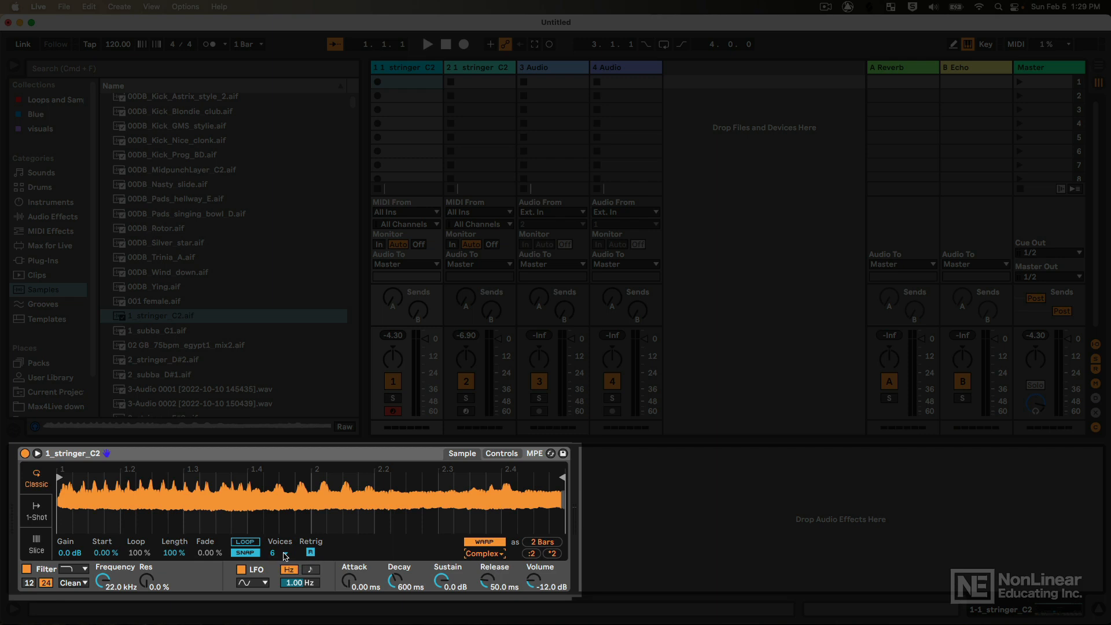
click(272, 552)
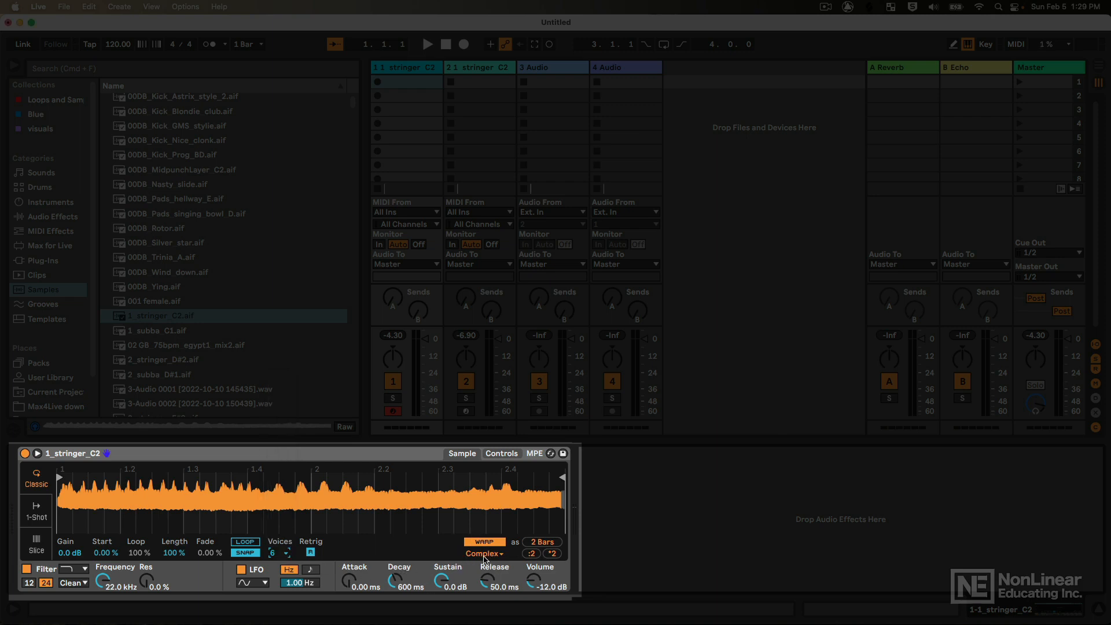
click(483, 542)
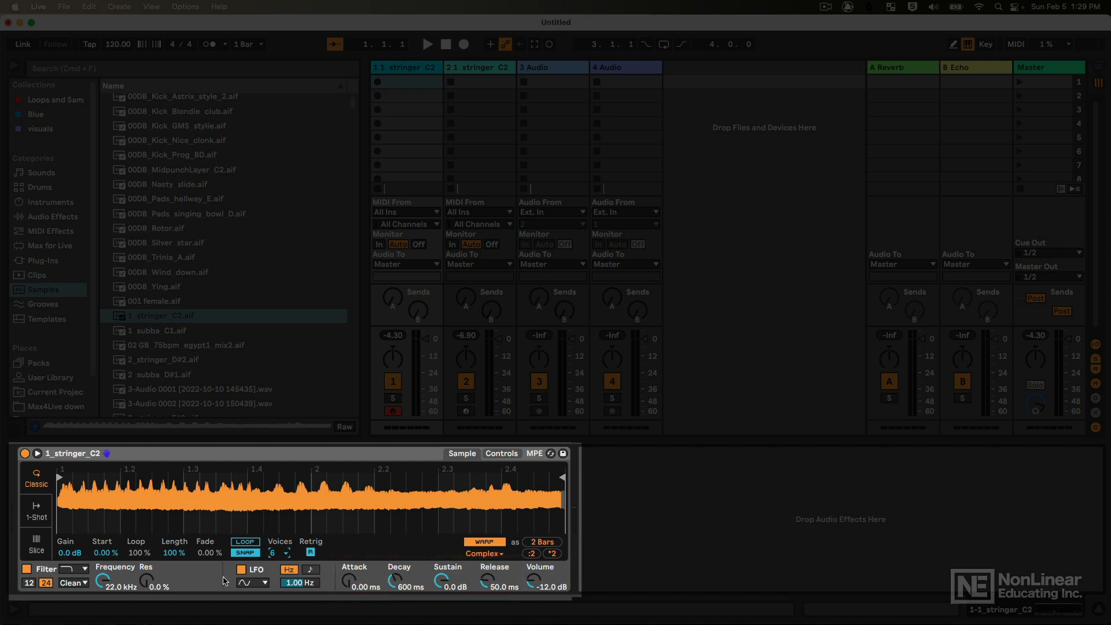
mouse_move(146, 580)
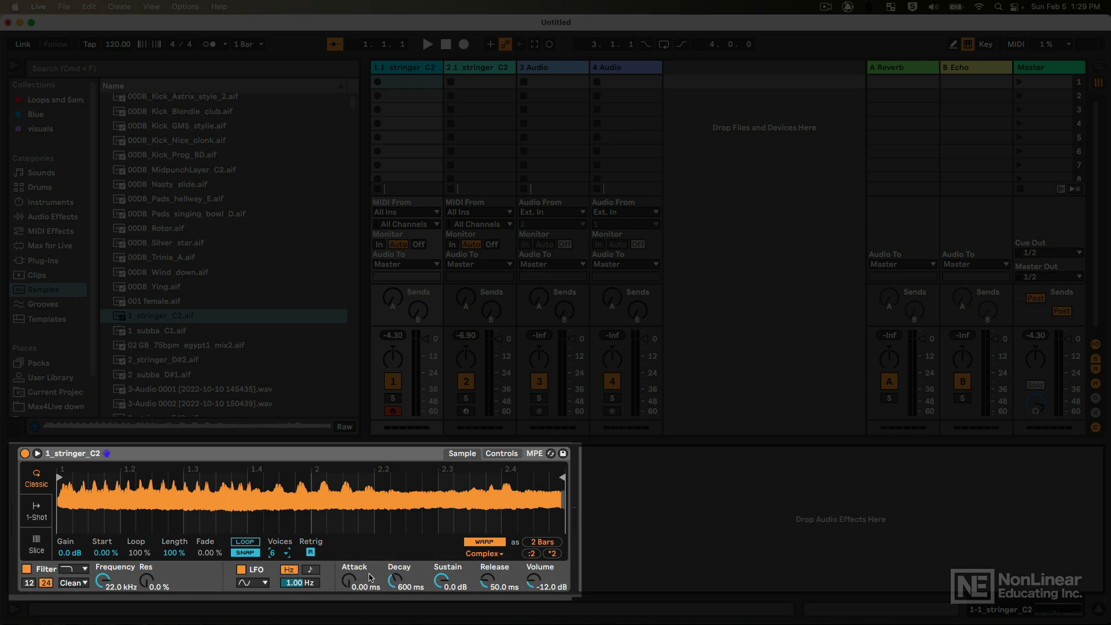
mouse_move(352, 527)
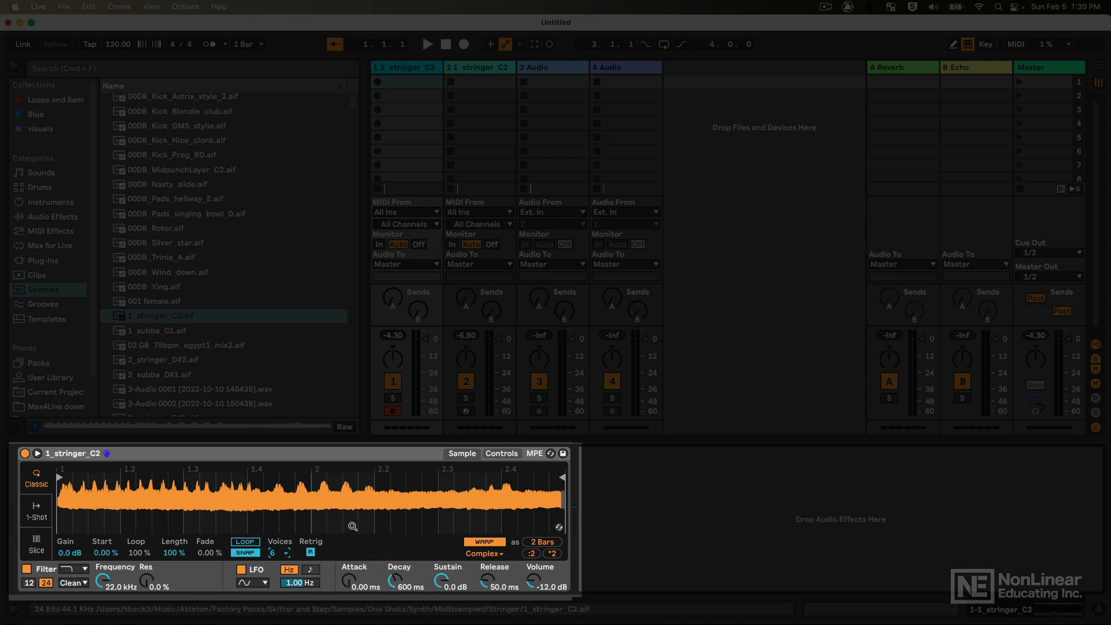